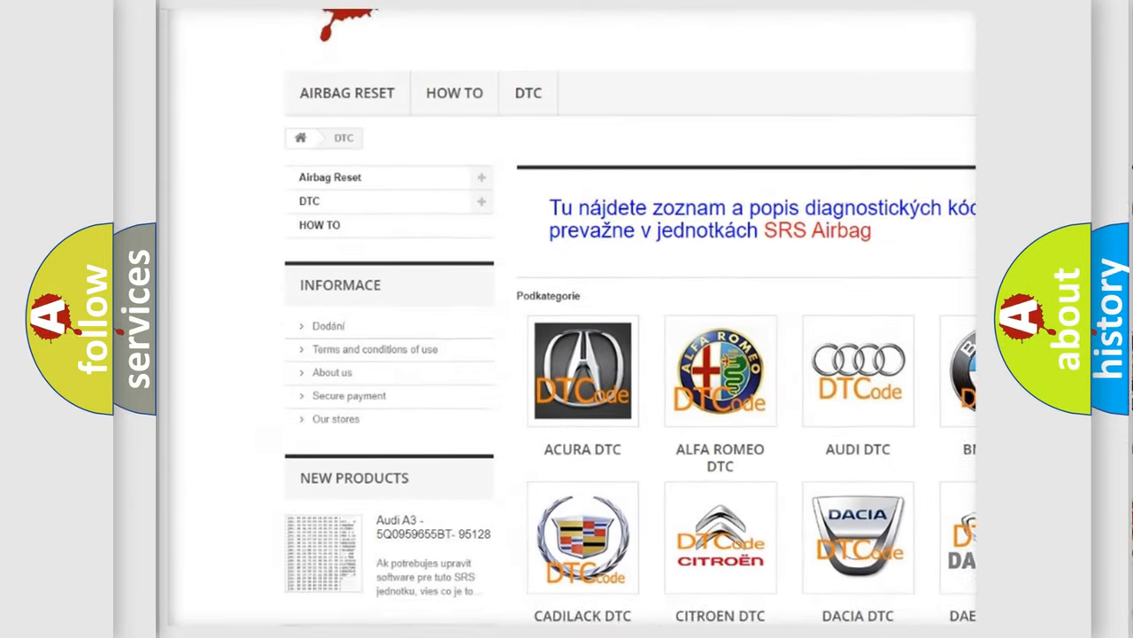
{"action": "scroll", "scroll_direction": "down", "scroll_amount": 3}
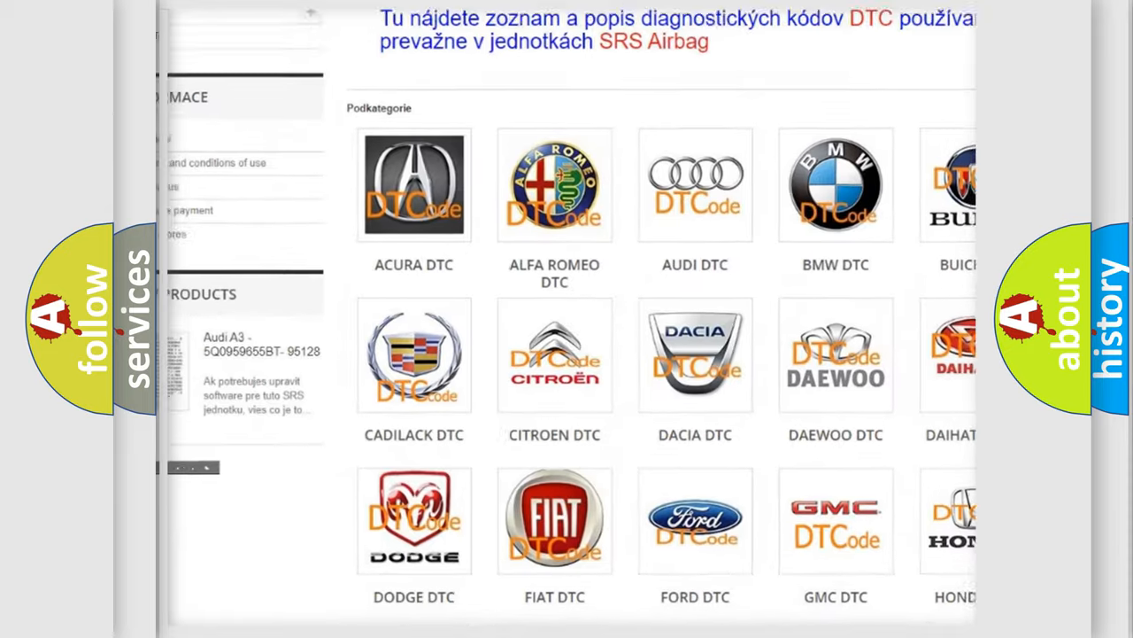
{"action": "scroll", "scroll_direction": "down", "scroll_amount": 3}
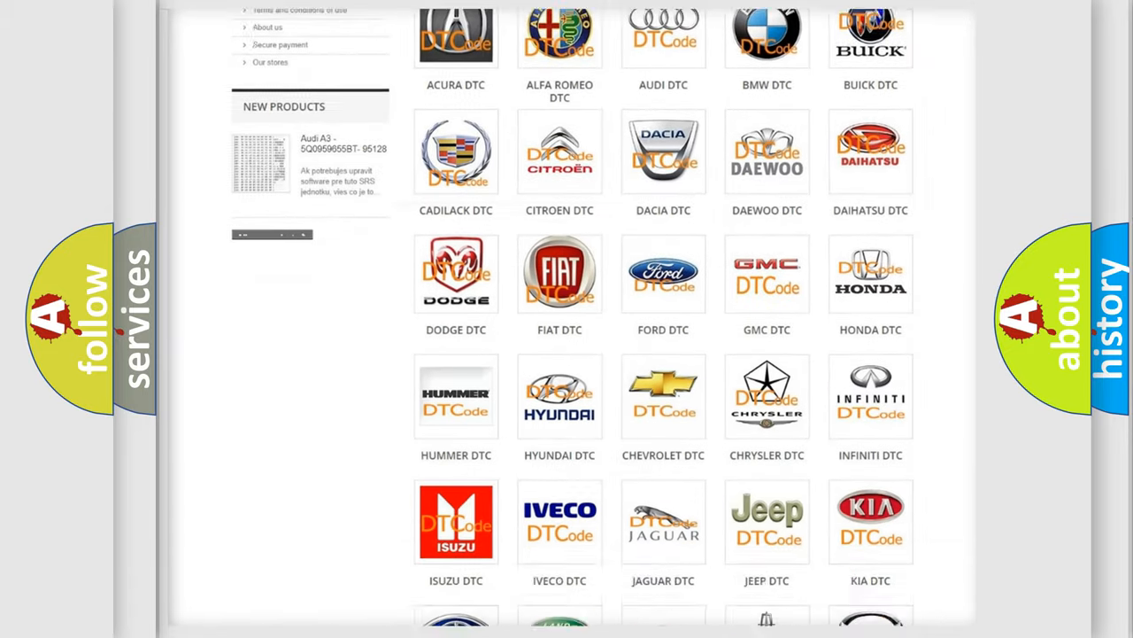
{"action": "scroll", "scroll_direction": "down", "scroll_amount": 3}
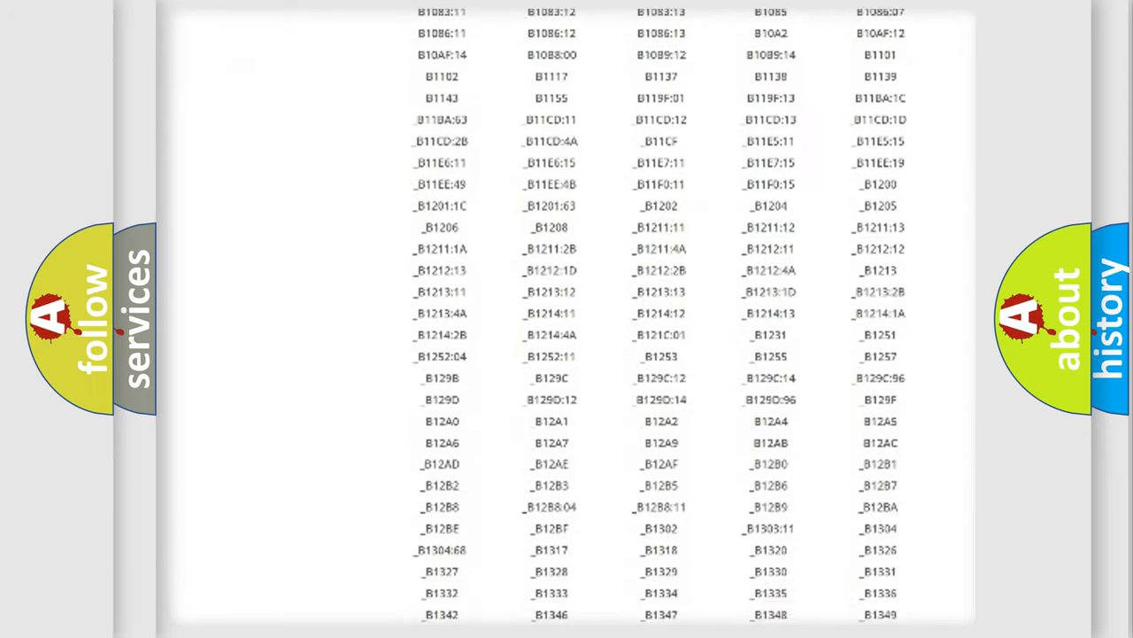
{"action": "scroll", "scroll_direction": "down", "scroll_amount": 3}
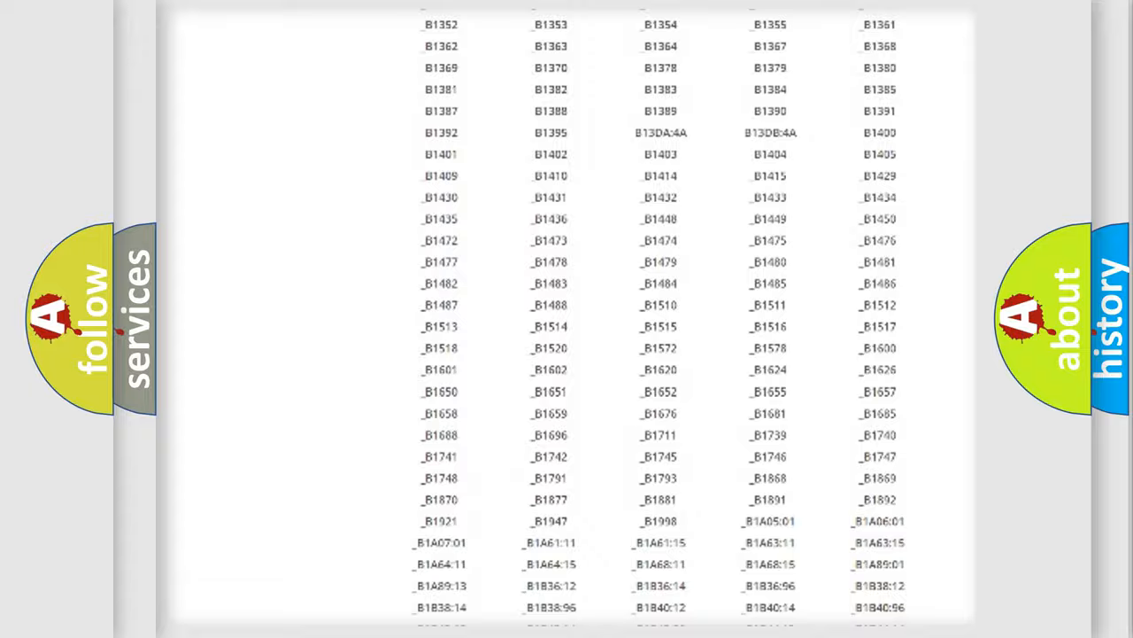